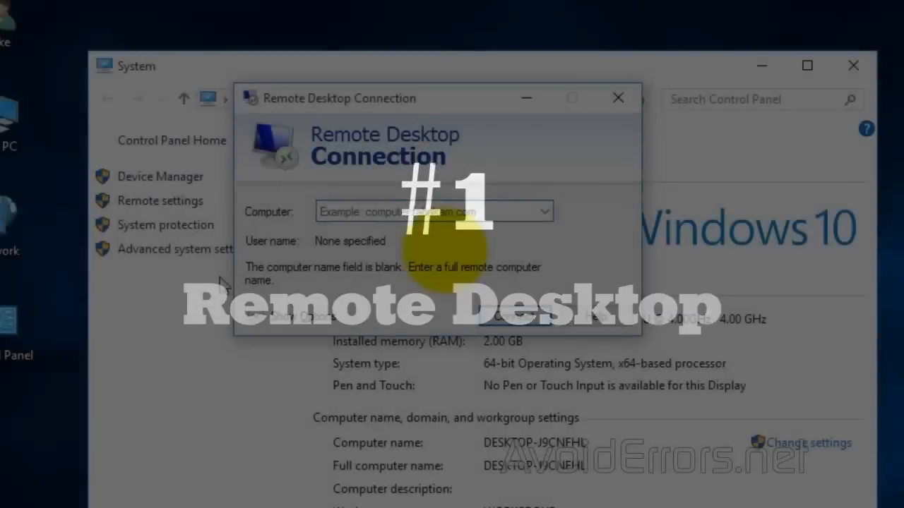
Connect to 10.0.0.10 with the saved credentials, accepting the unverified certificate warning
type("10.0")
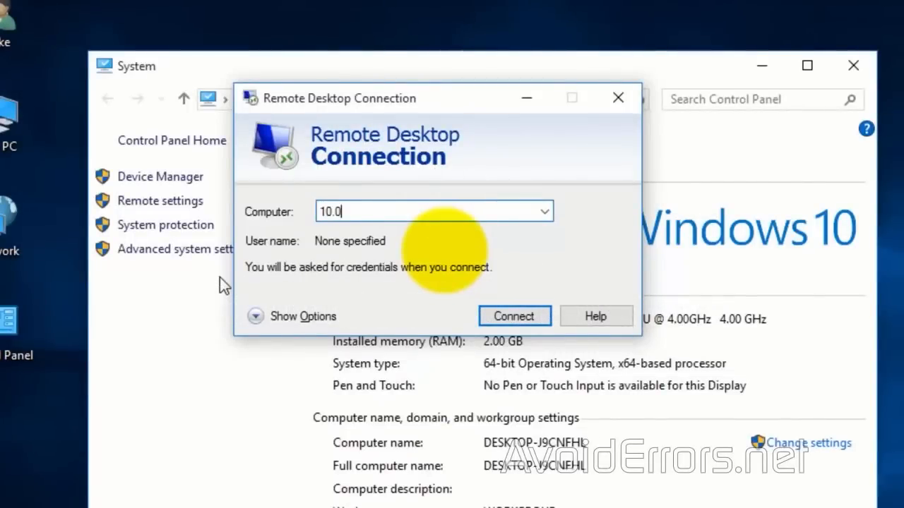
left_click(515, 317)
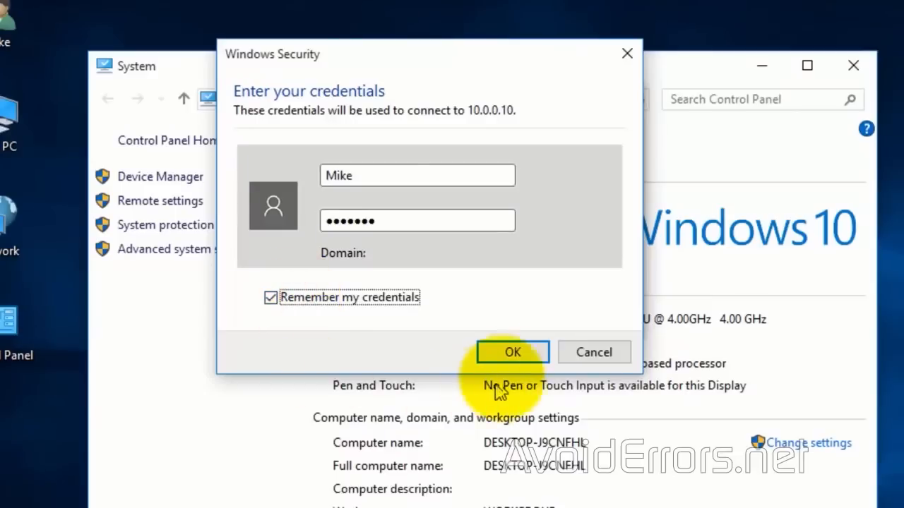
left_click(511, 352)
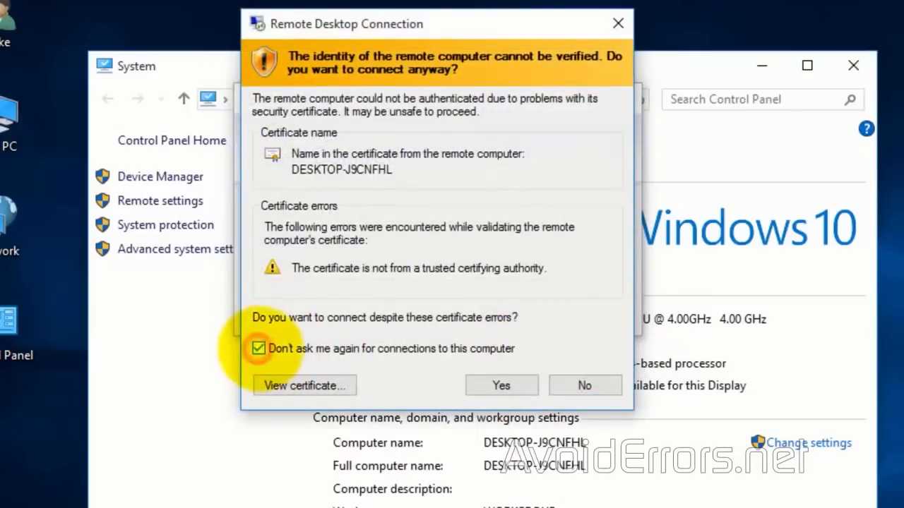
left_click(500, 386)
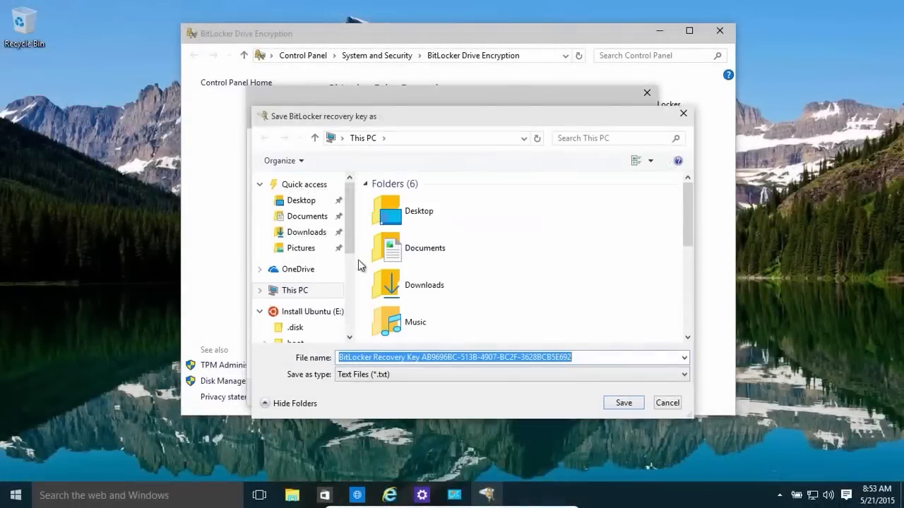
Save the BitLocker recovery key to a text file and continue to the encryption-scope choice
left_click(623, 403)
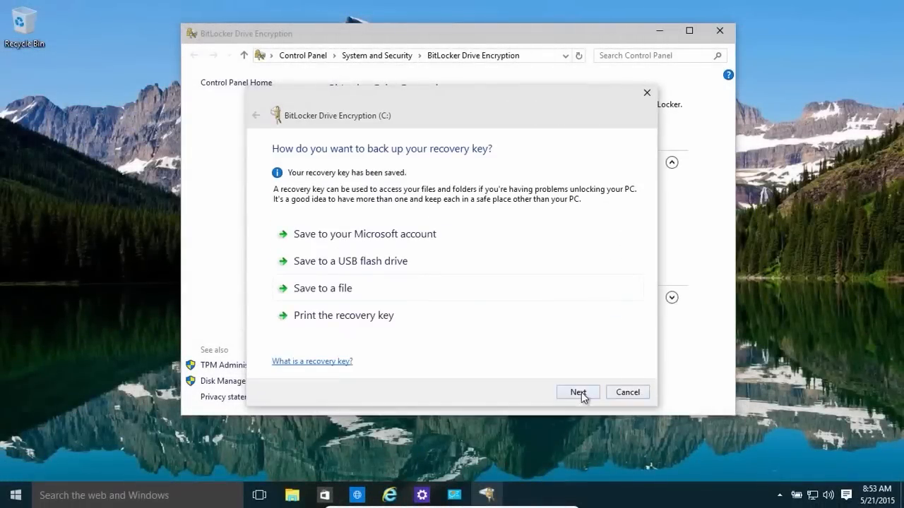
left_click(578, 392)
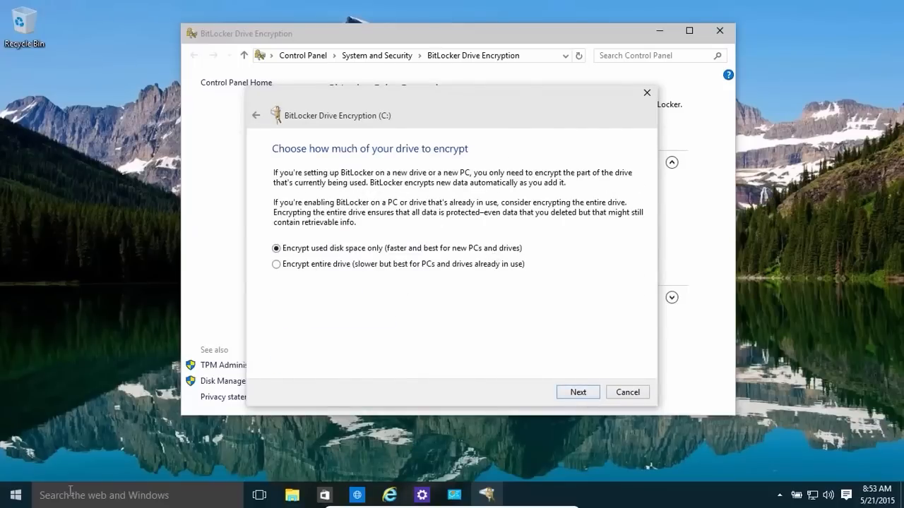
mouse_move(542, 249)
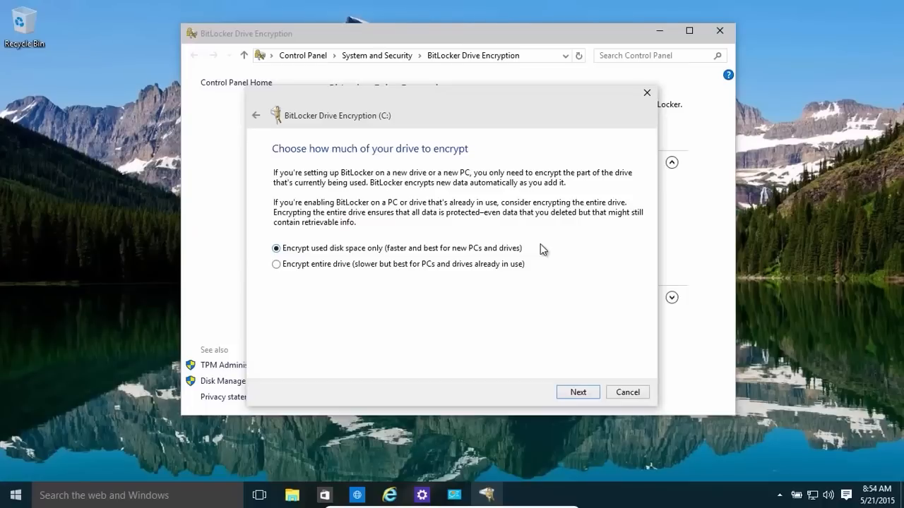
mouse_move(836, 346)
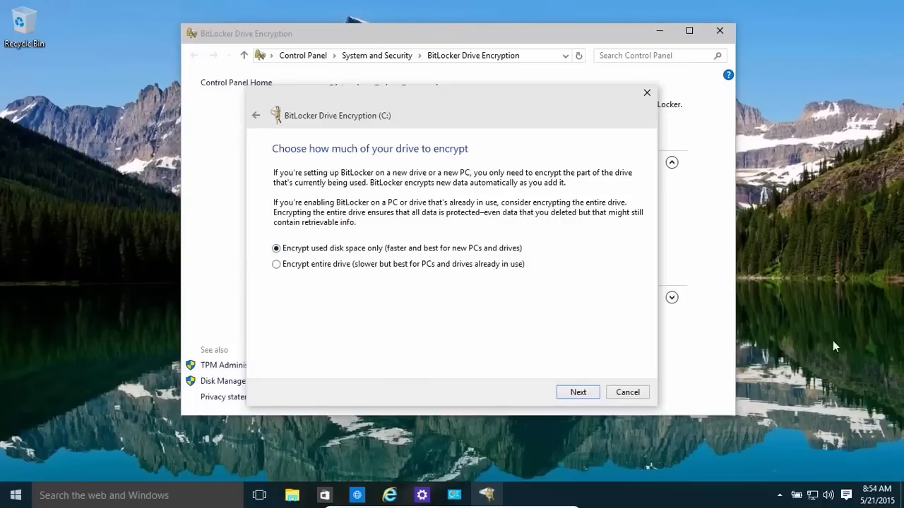